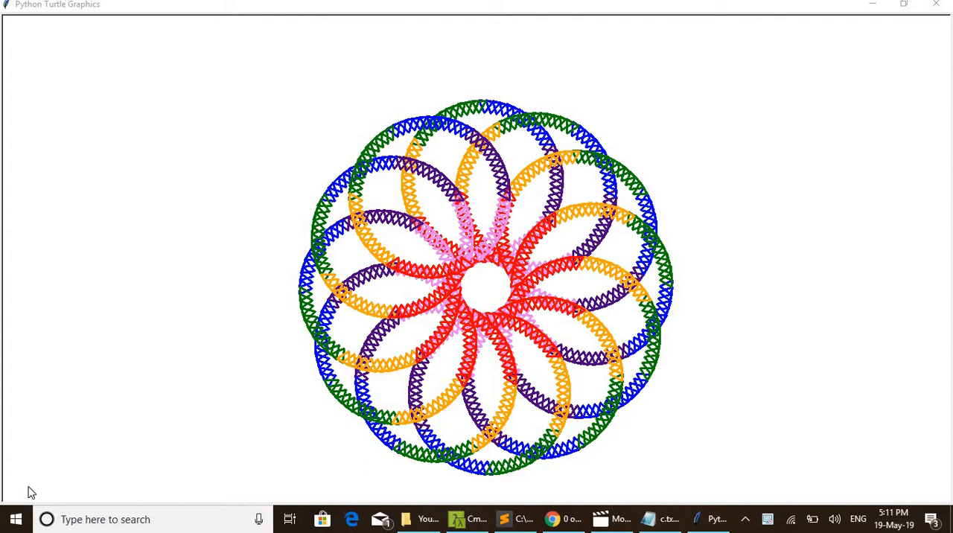
pyautogui.moveTo(560, 85)
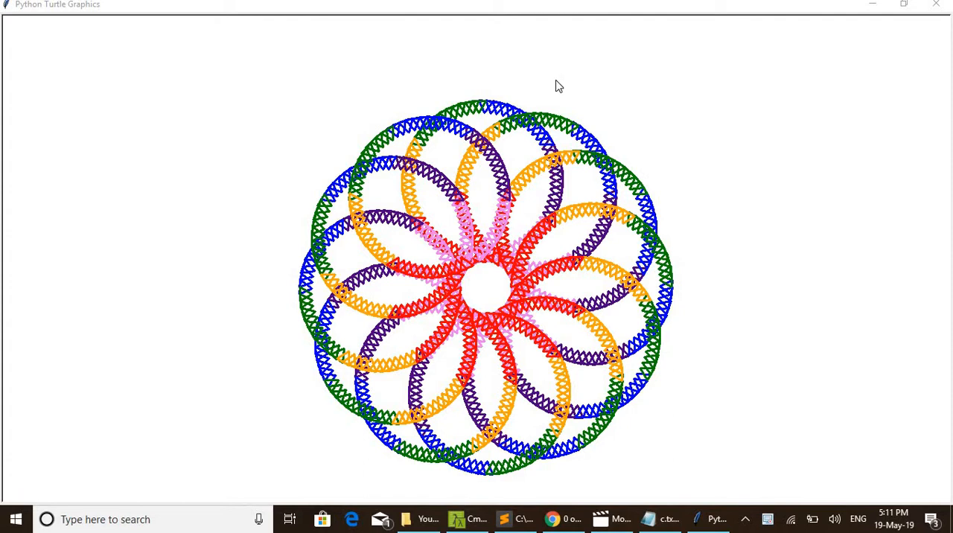
pyautogui.moveTo(754, 83)
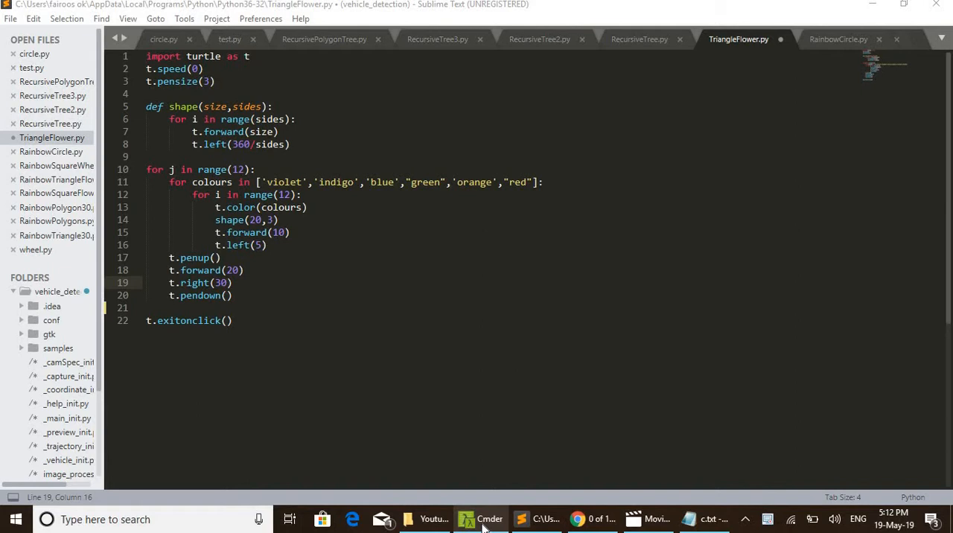
# Run 'python triangleflower.py' from the Cmder console to launch the turtle drawing
pyautogui.click(467, 518)
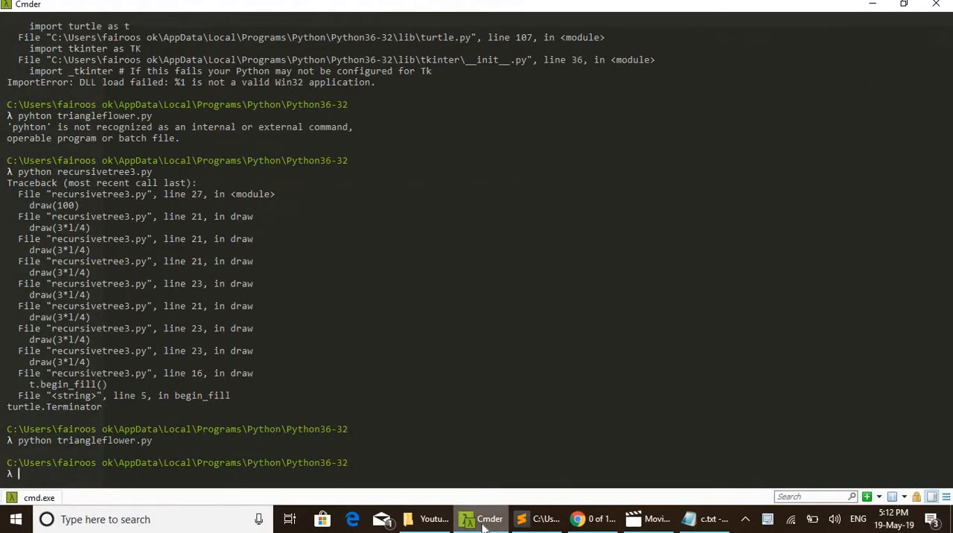
pyautogui.write('python triangleflower.py')
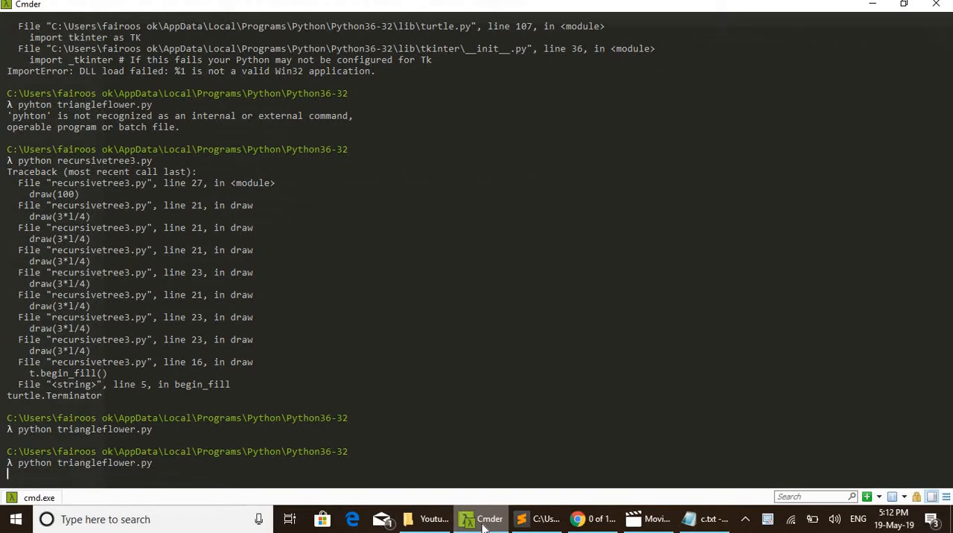
pyautogui.press('Return')
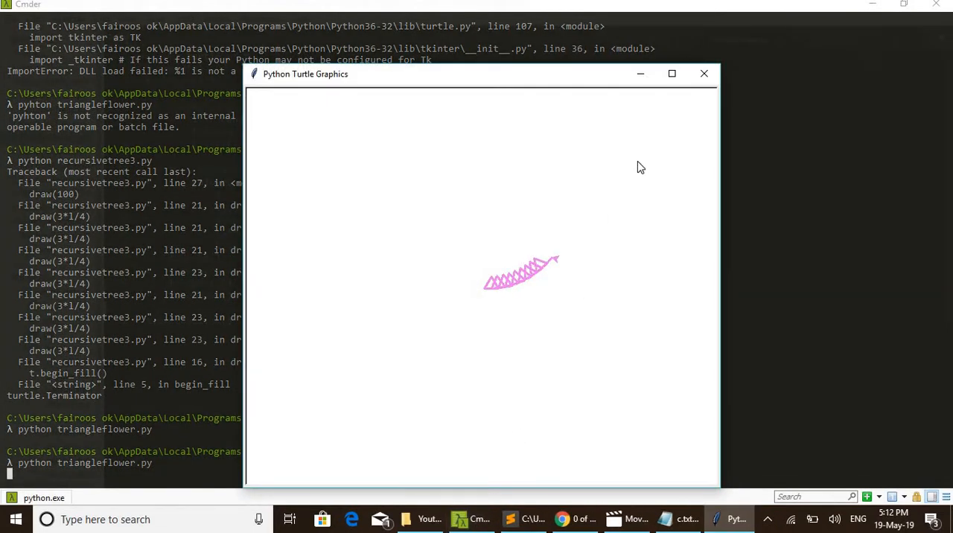
# Bring the Python Turtle Graphics window forward while the twelve rainbow rings draw
pyautogui.click(670, 73)
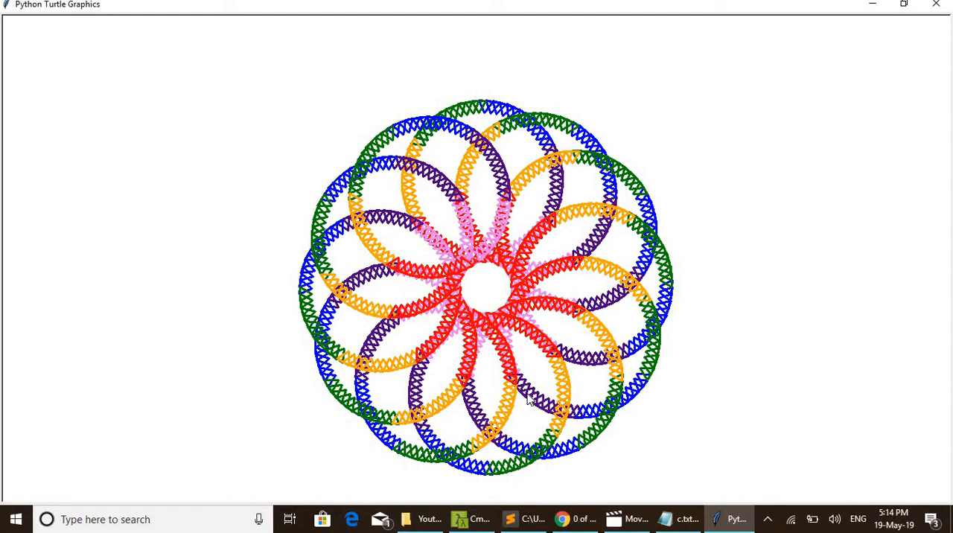
pyautogui.moveTo(875, 55)
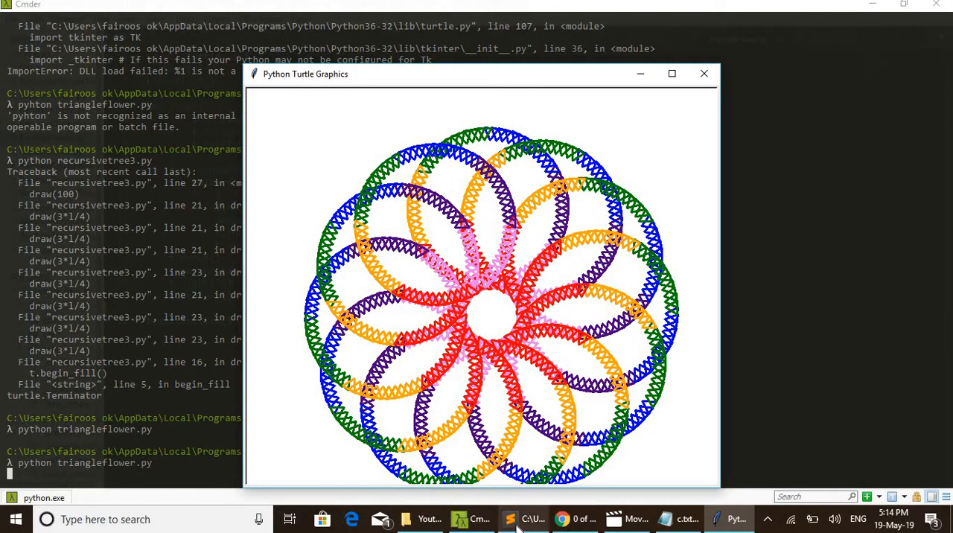
# Switch to Sublime Text showing TriangleFlower.py beside the finished flower drawing
pyautogui.click(736, 518)
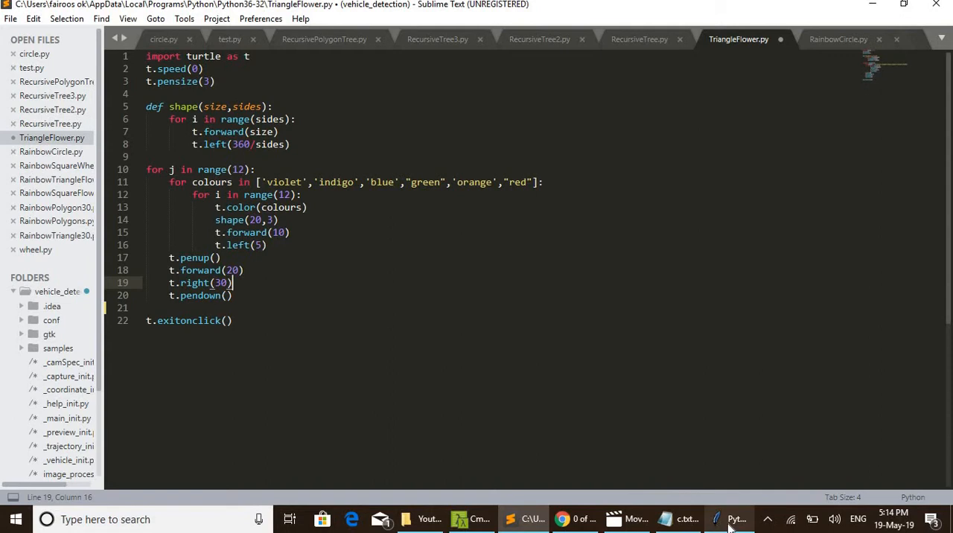
pyautogui.click(737, 519)
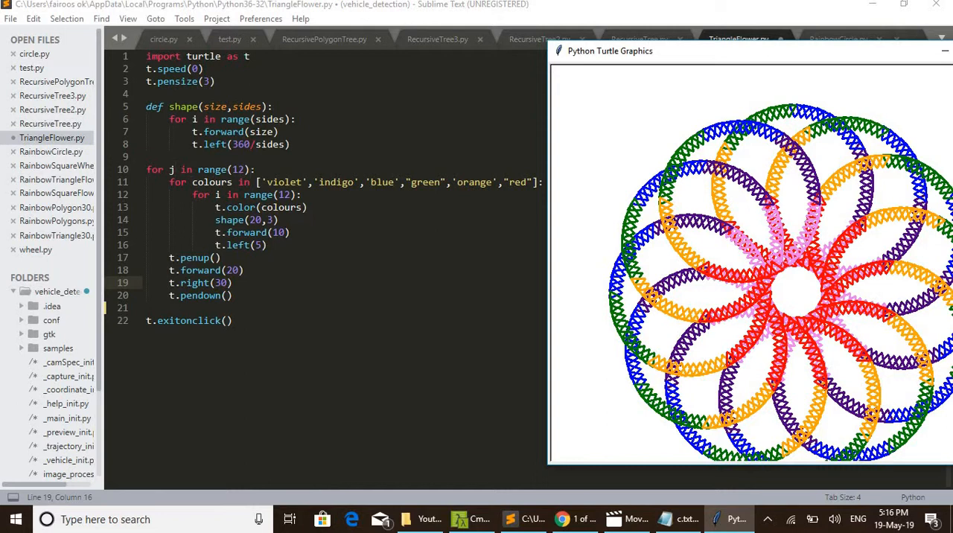
pyautogui.moveTo(691, 252)
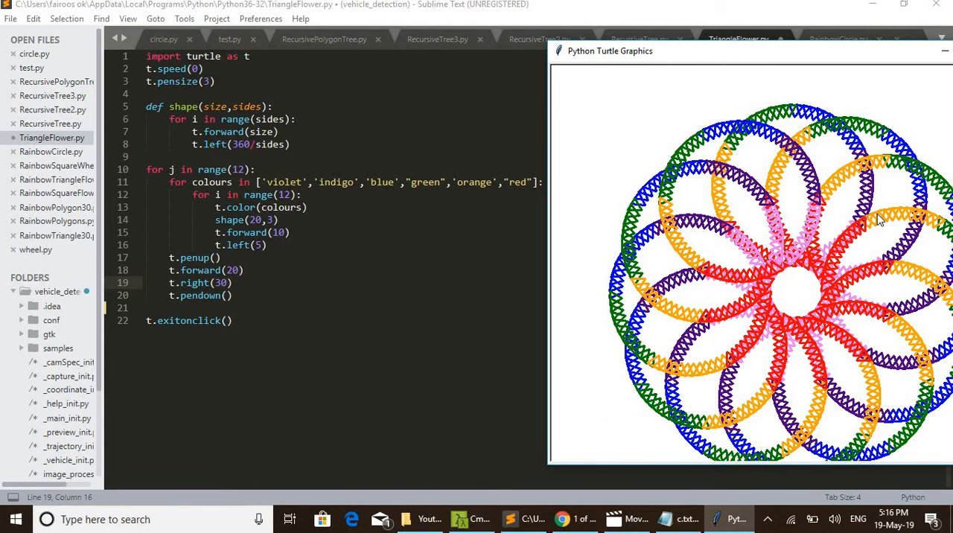
pyautogui.moveTo(855, 323)
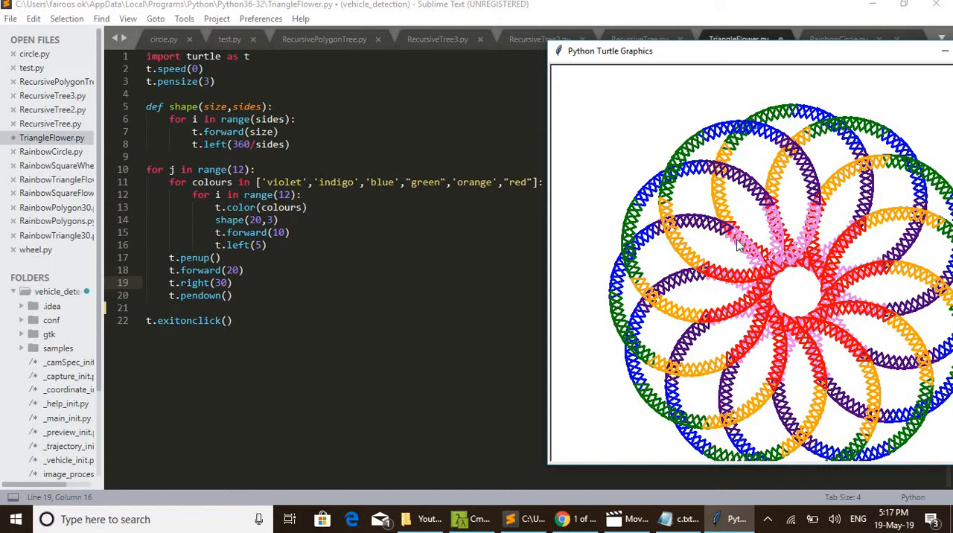
pyautogui.moveTo(741, 242)
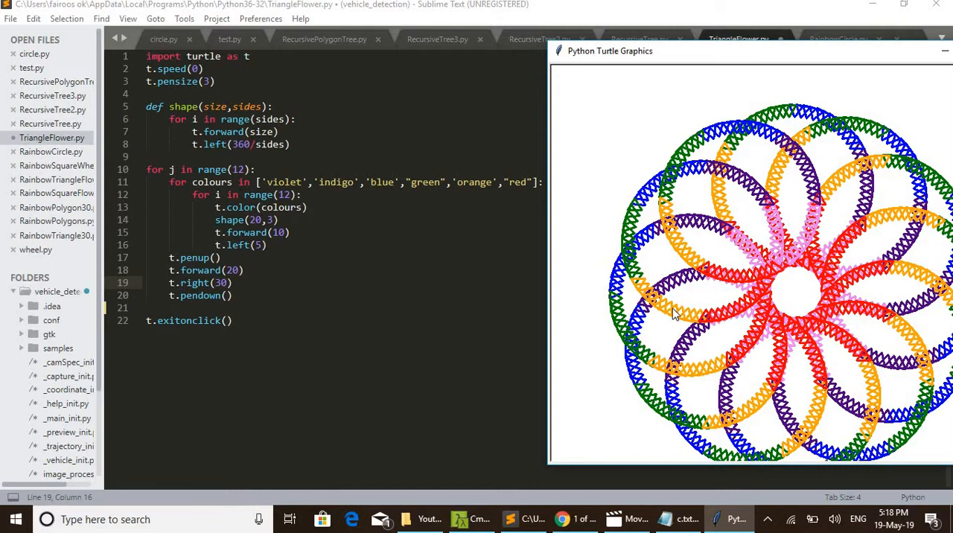
pyautogui.moveTo(688, 322)
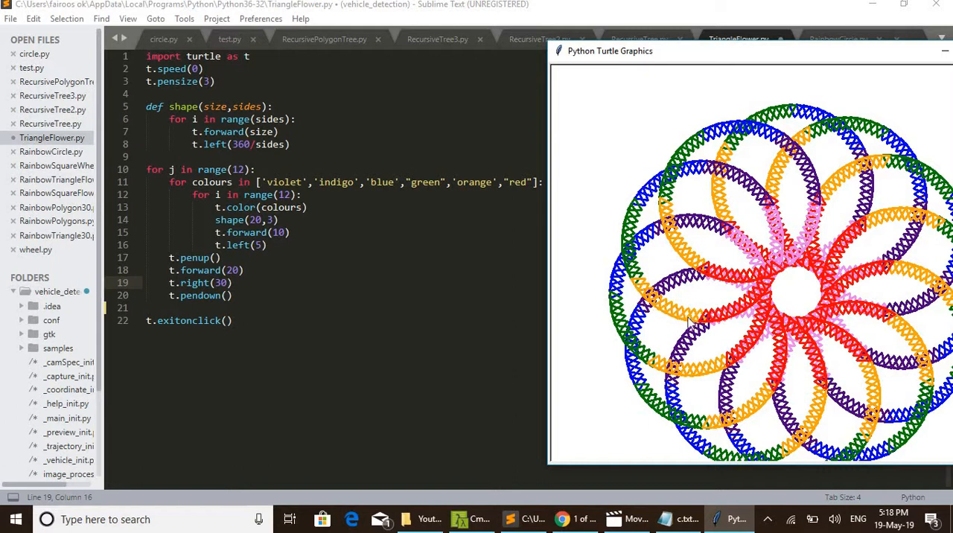
pyautogui.moveTo(775, 283)
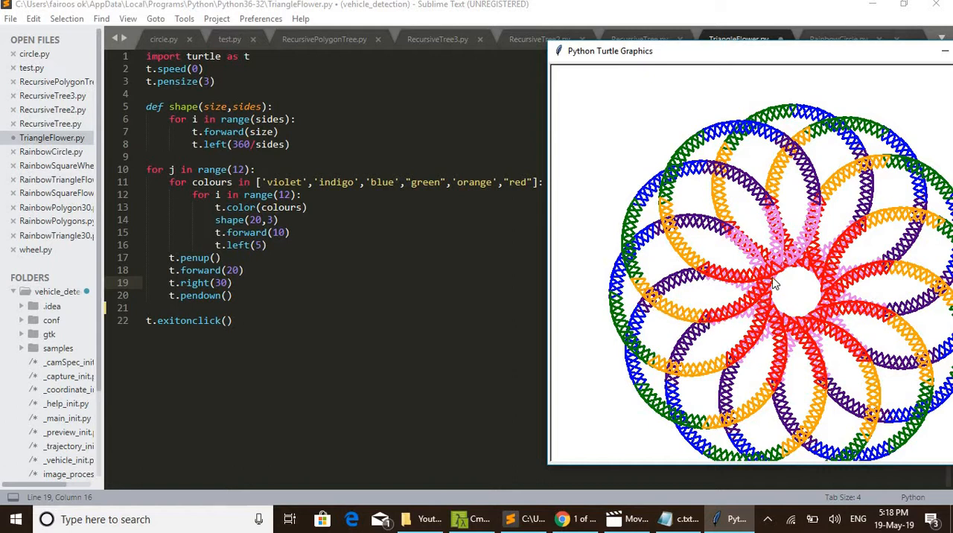
pyautogui.moveTo(661, 311)
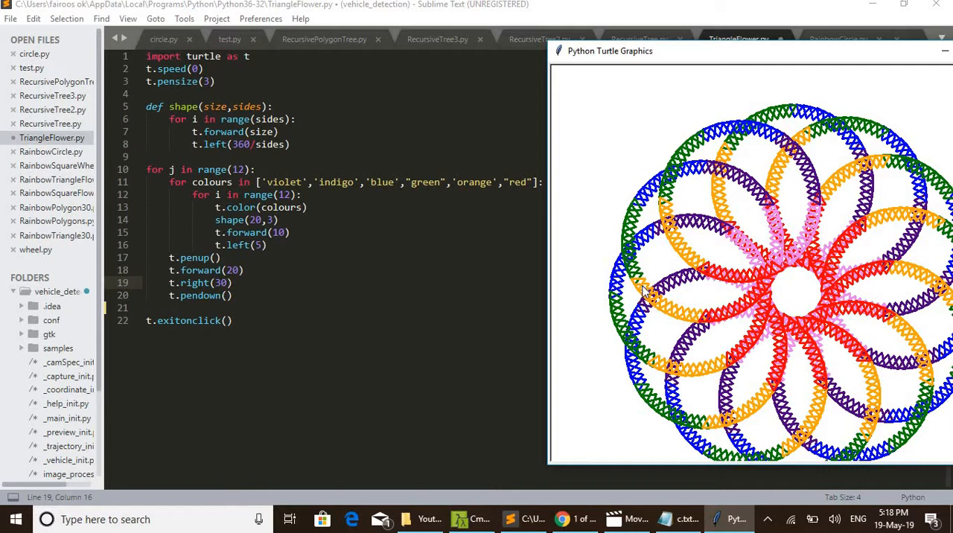
pyautogui.moveTo(662, 304)
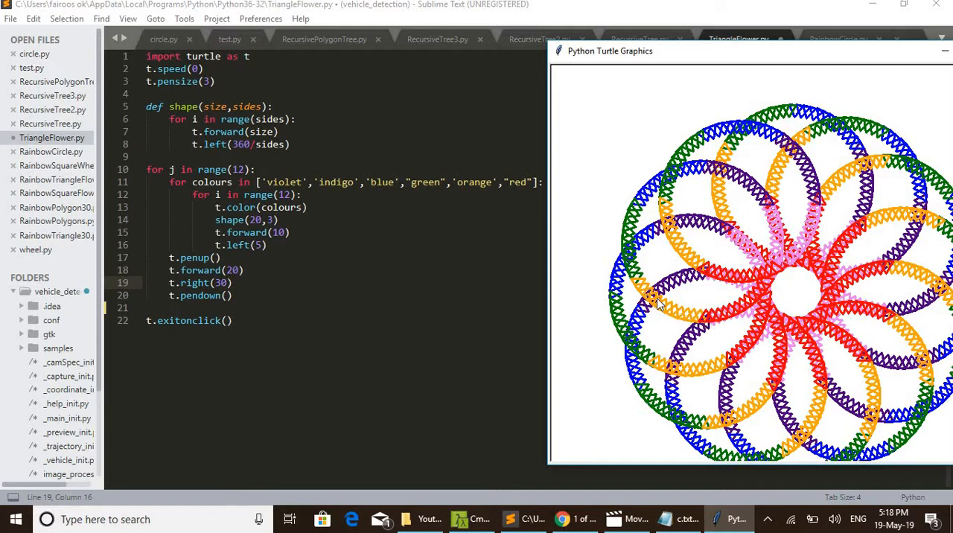
pyautogui.moveTo(658, 305)
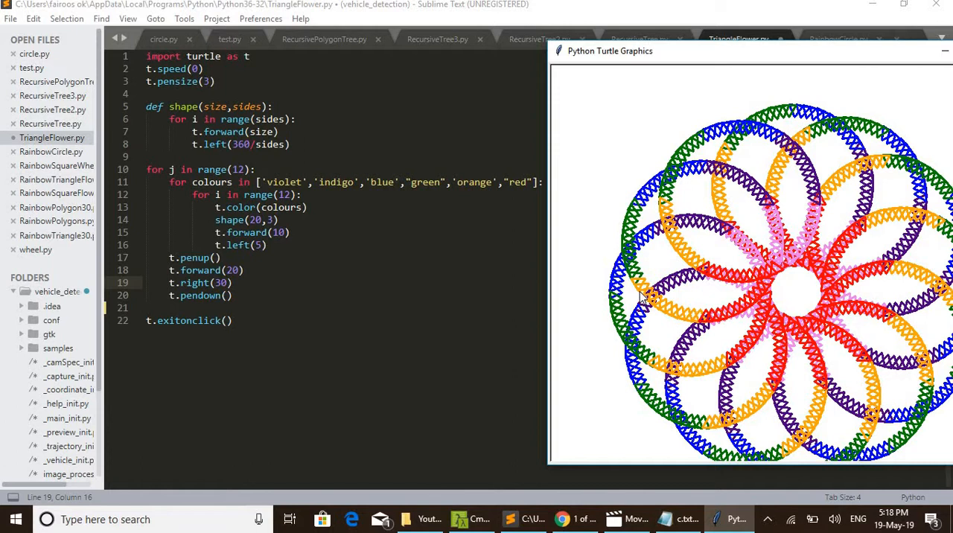
pyautogui.moveTo(642, 301)
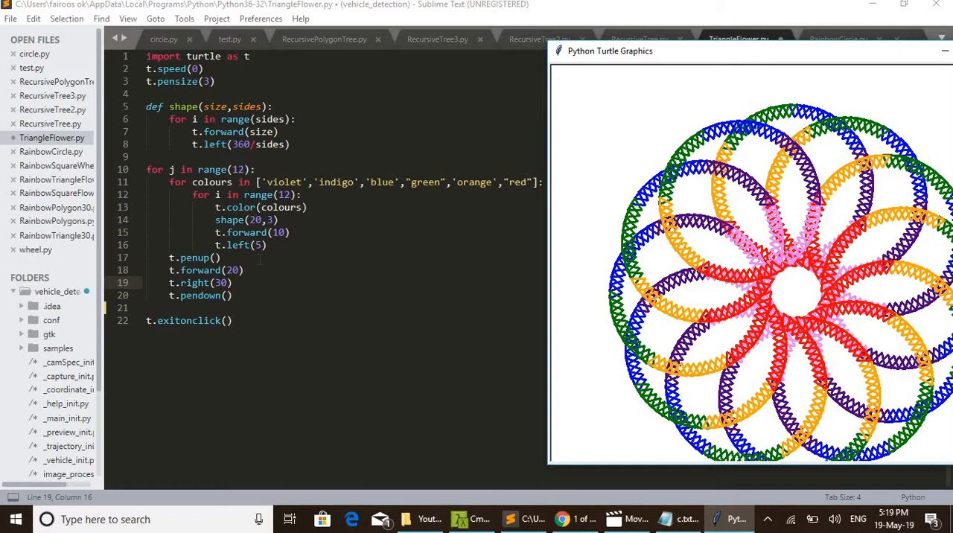
pyautogui.moveTo(688, 56)
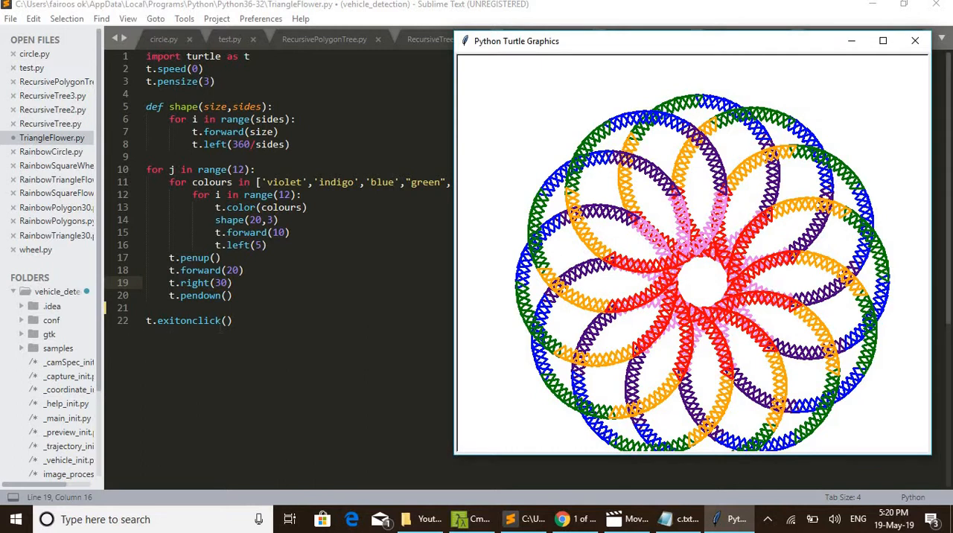
pyautogui.moveTo(522, 113)
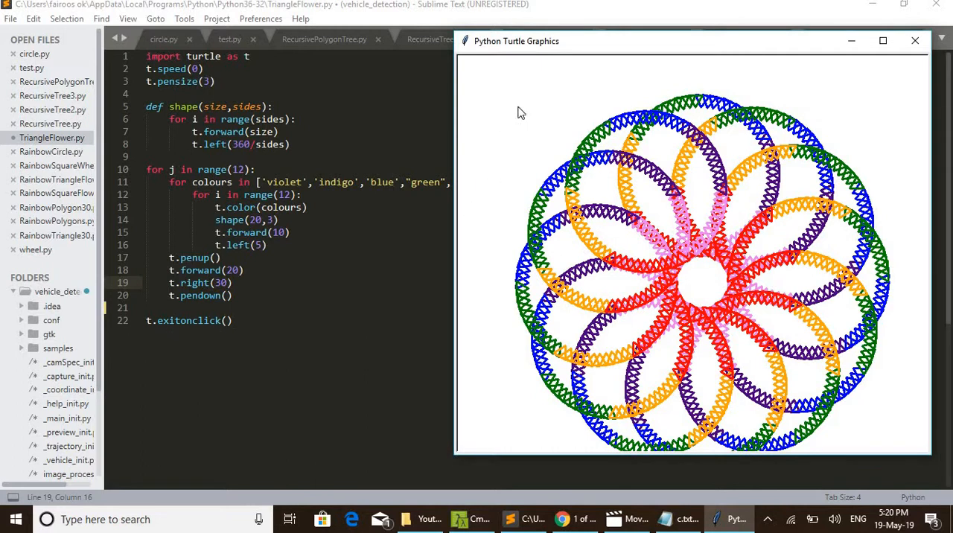
pyautogui.moveTo(527, 95)
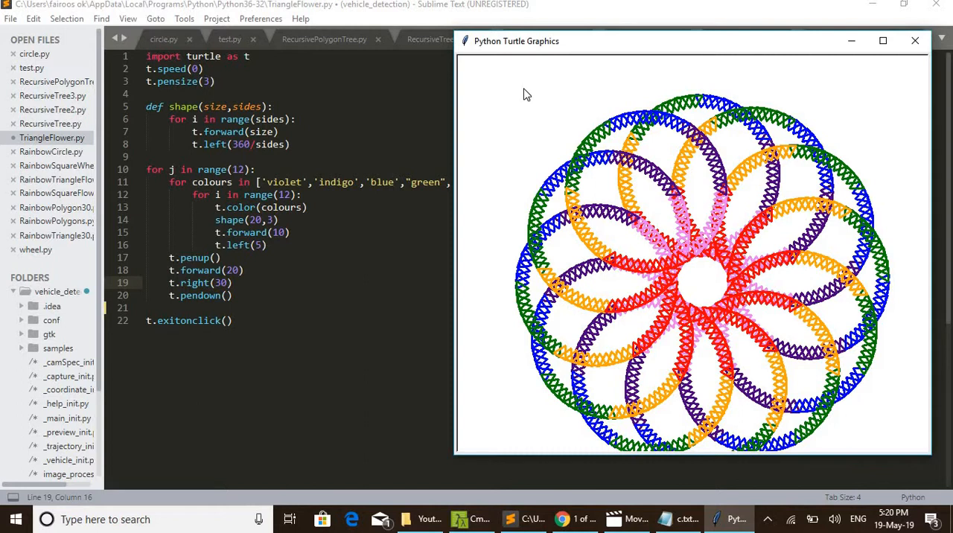
pyautogui.moveTo(481, 79)
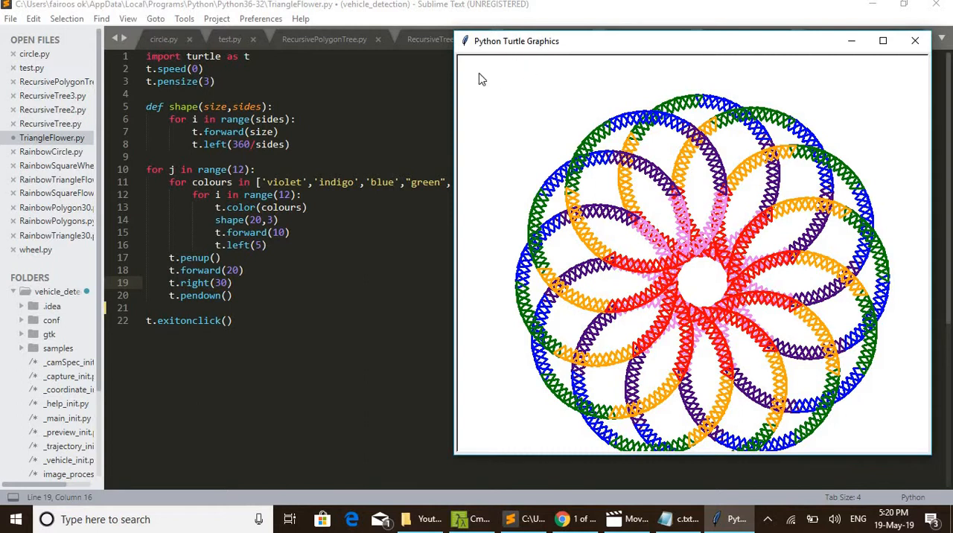
pyautogui.moveTo(534, 115)
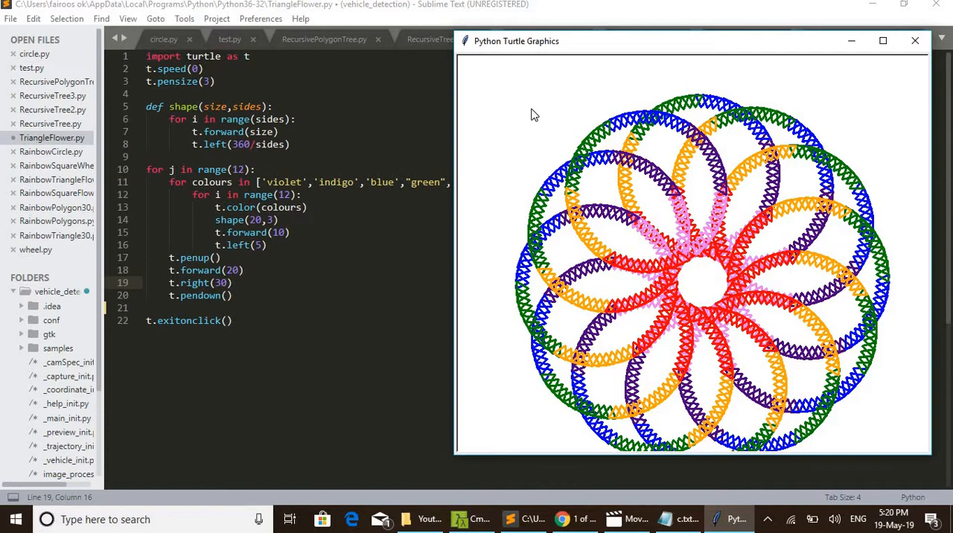